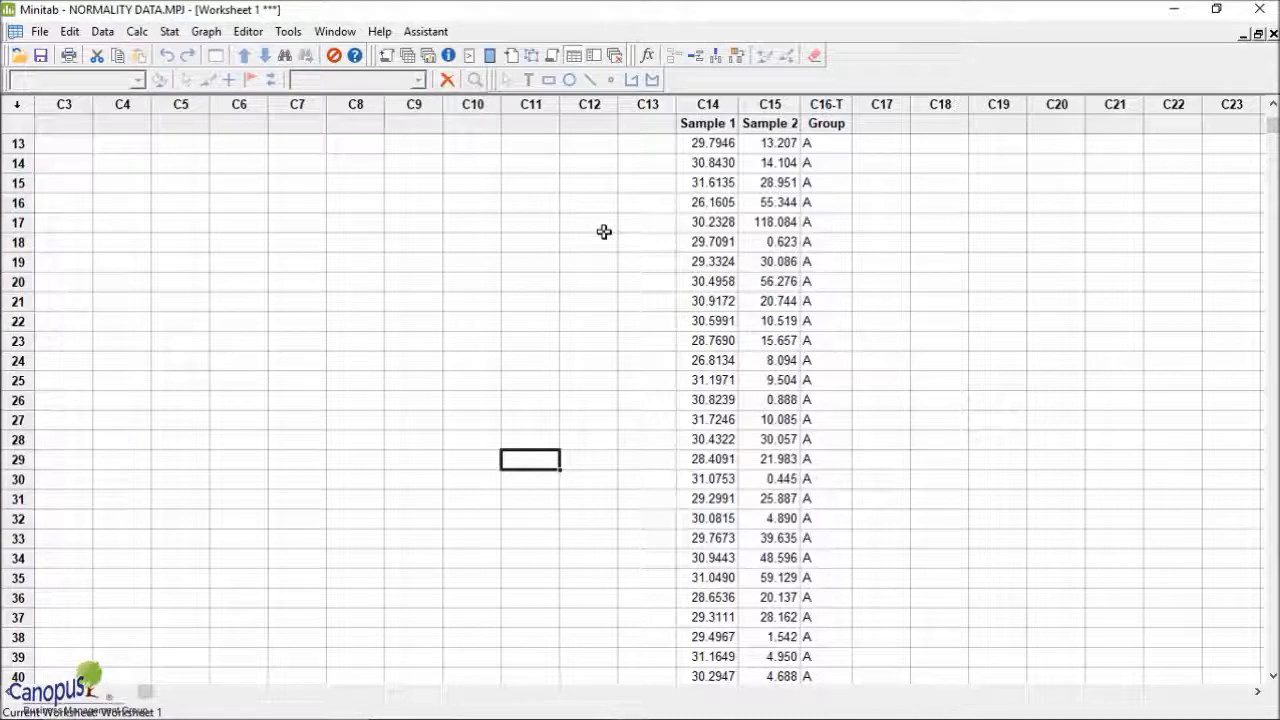
mouse_move(439, 243)
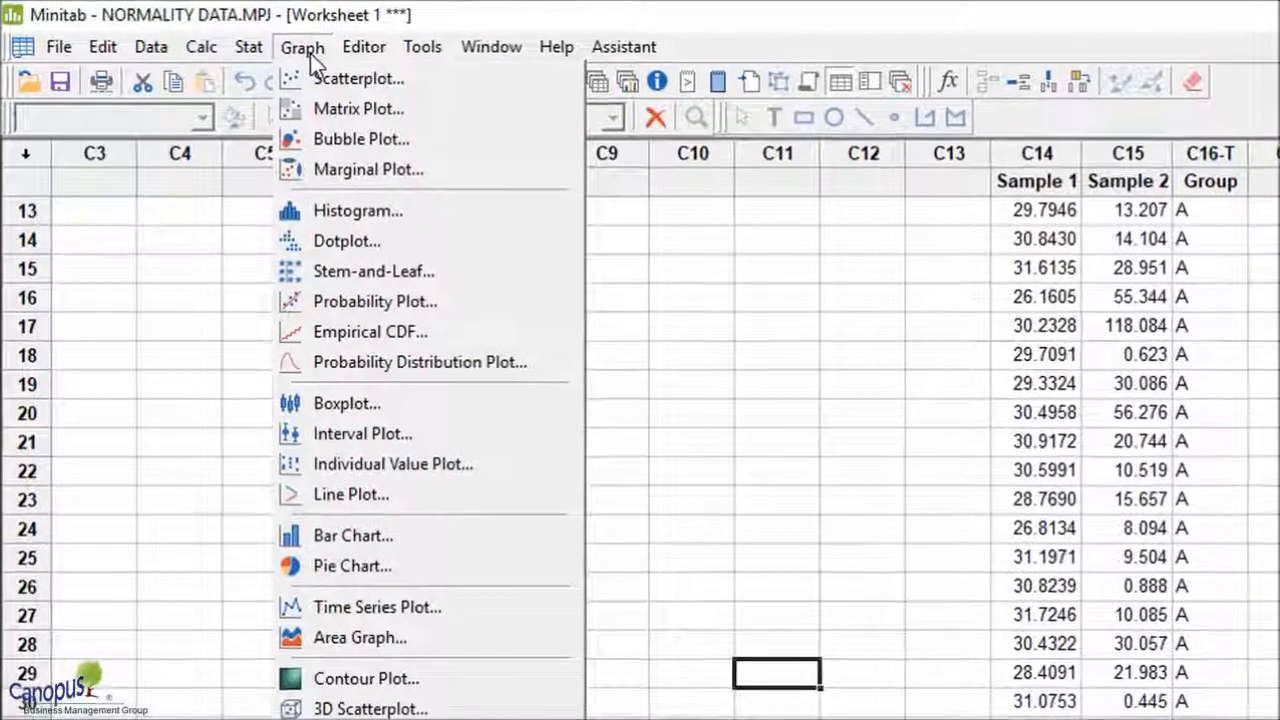
mouse_move(318, 646)
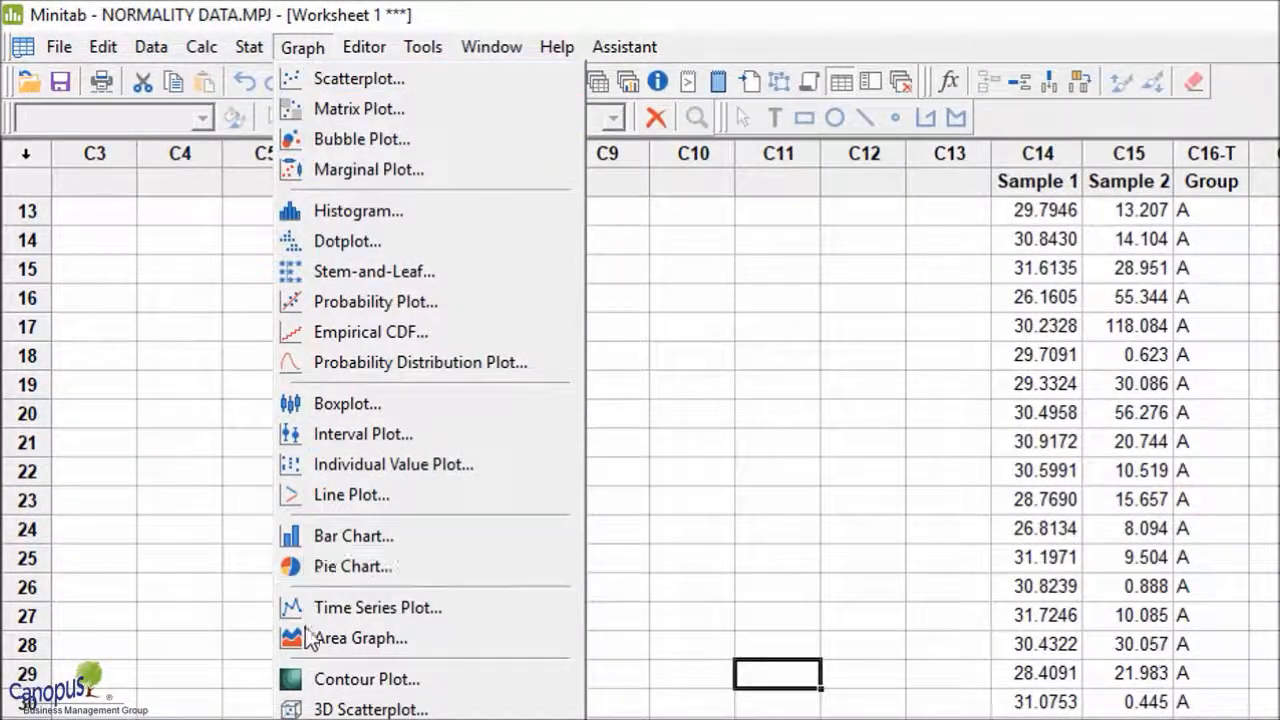
mouse_move(320, 494)
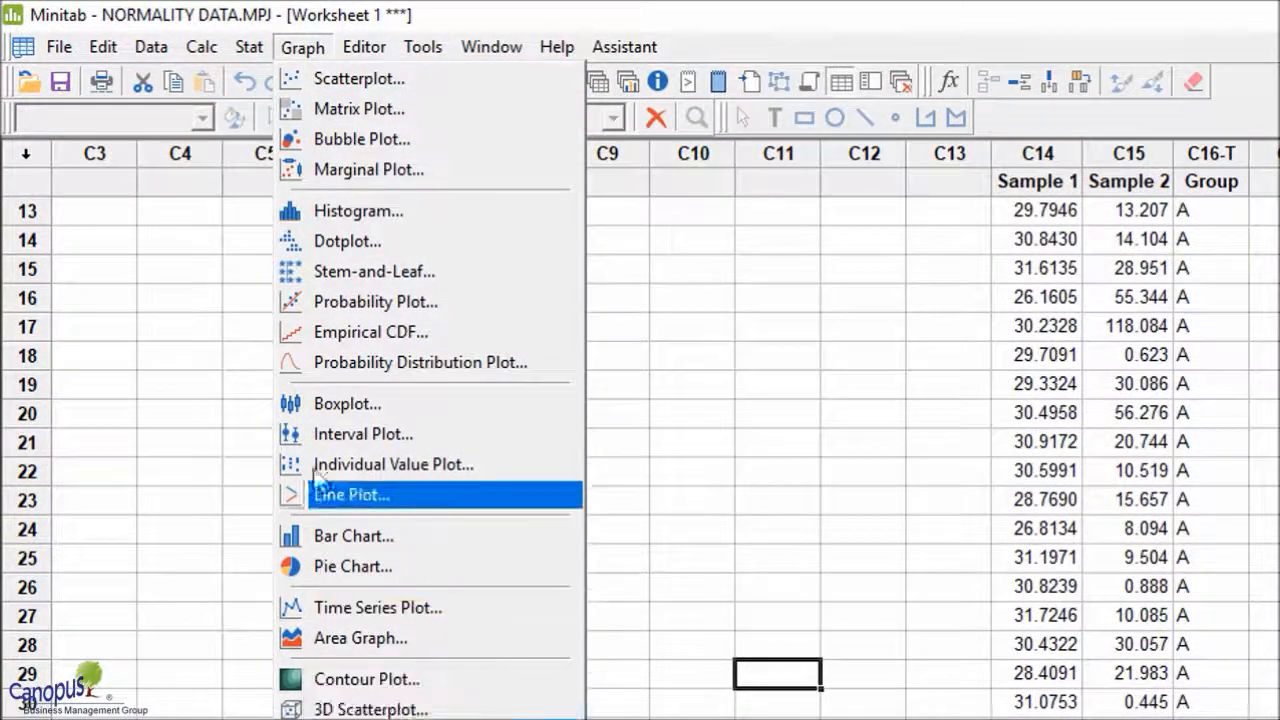
mouse_move(358, 79)
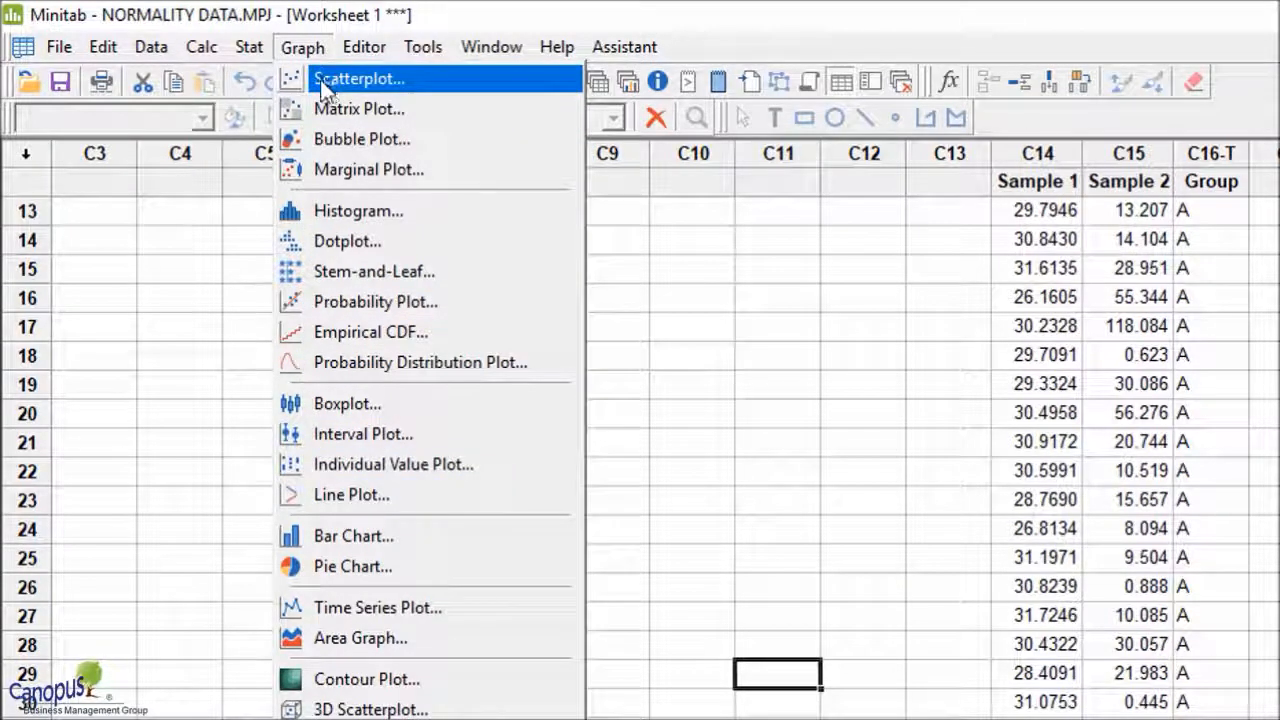
mouse_move(427, 85)
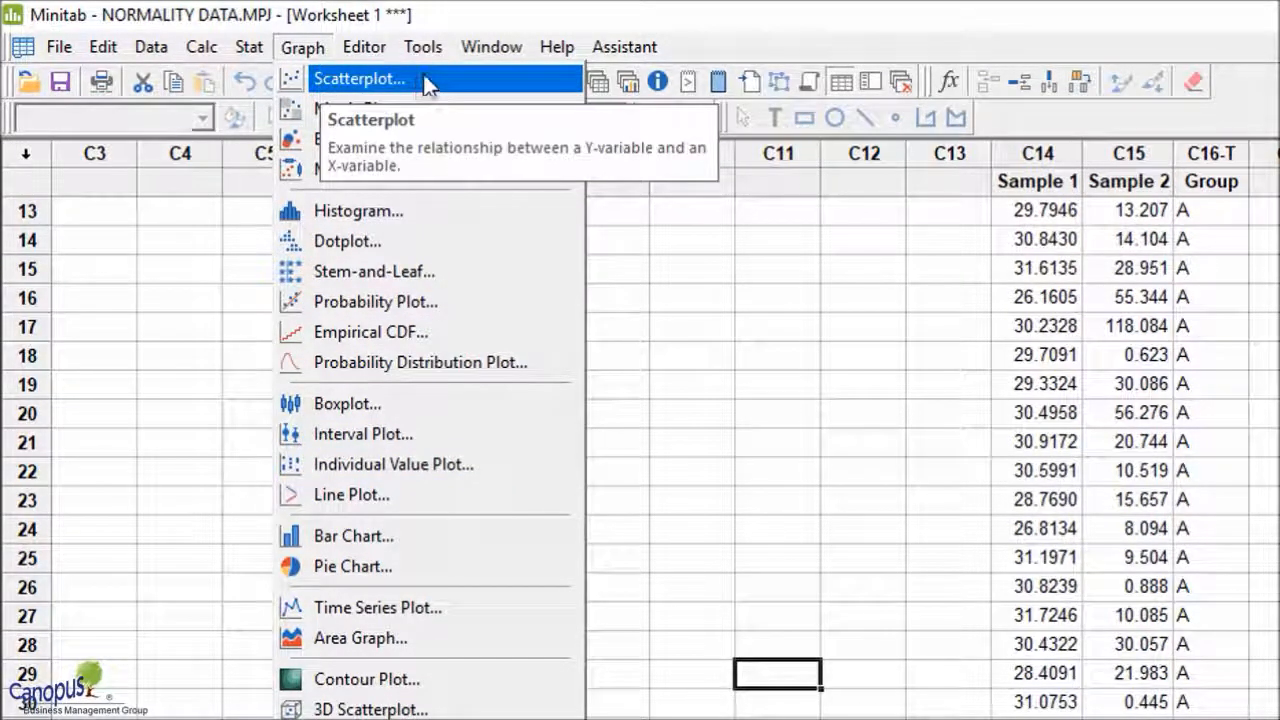
mouse_move(555, 85)
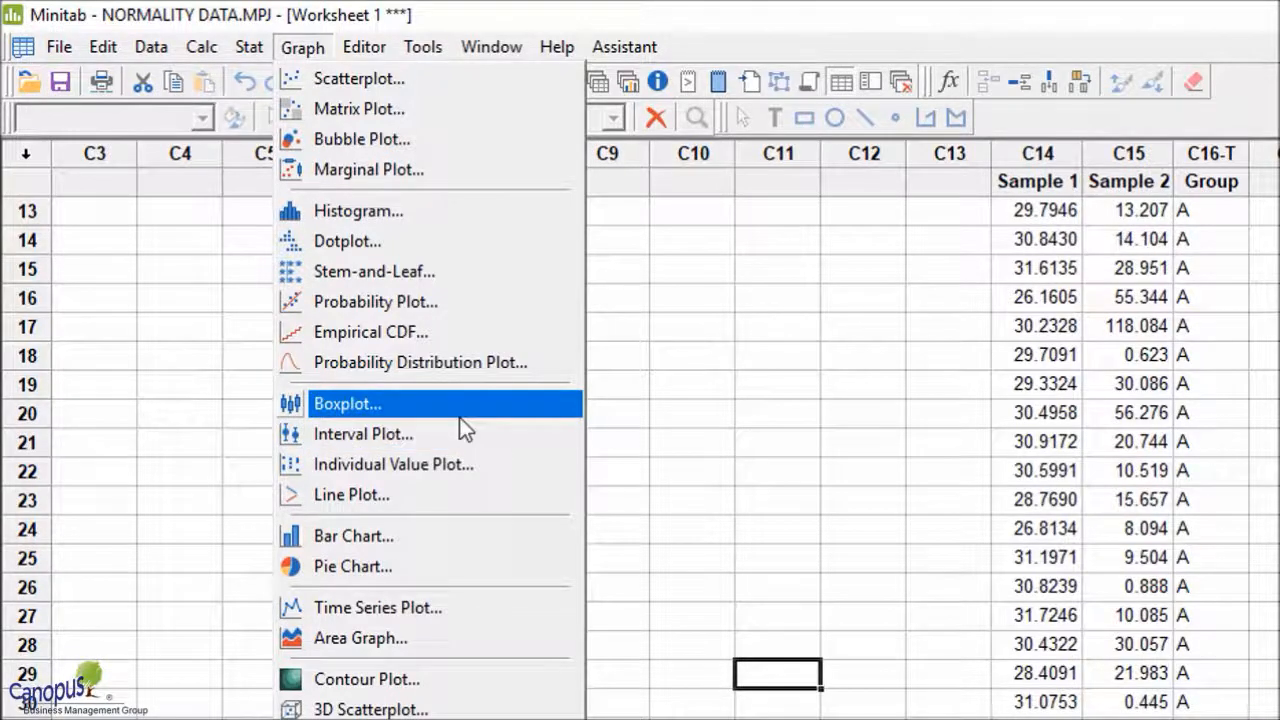
mouse_move(460, 425)
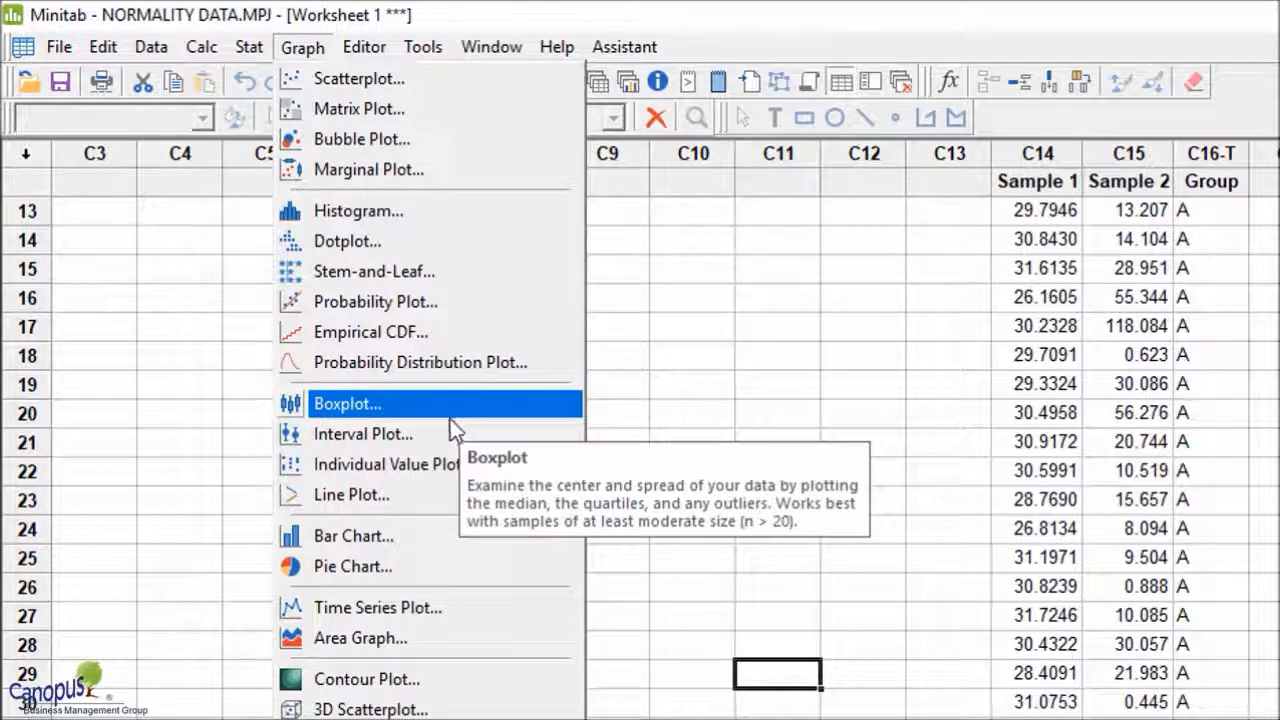
mouse_move(455, 425)
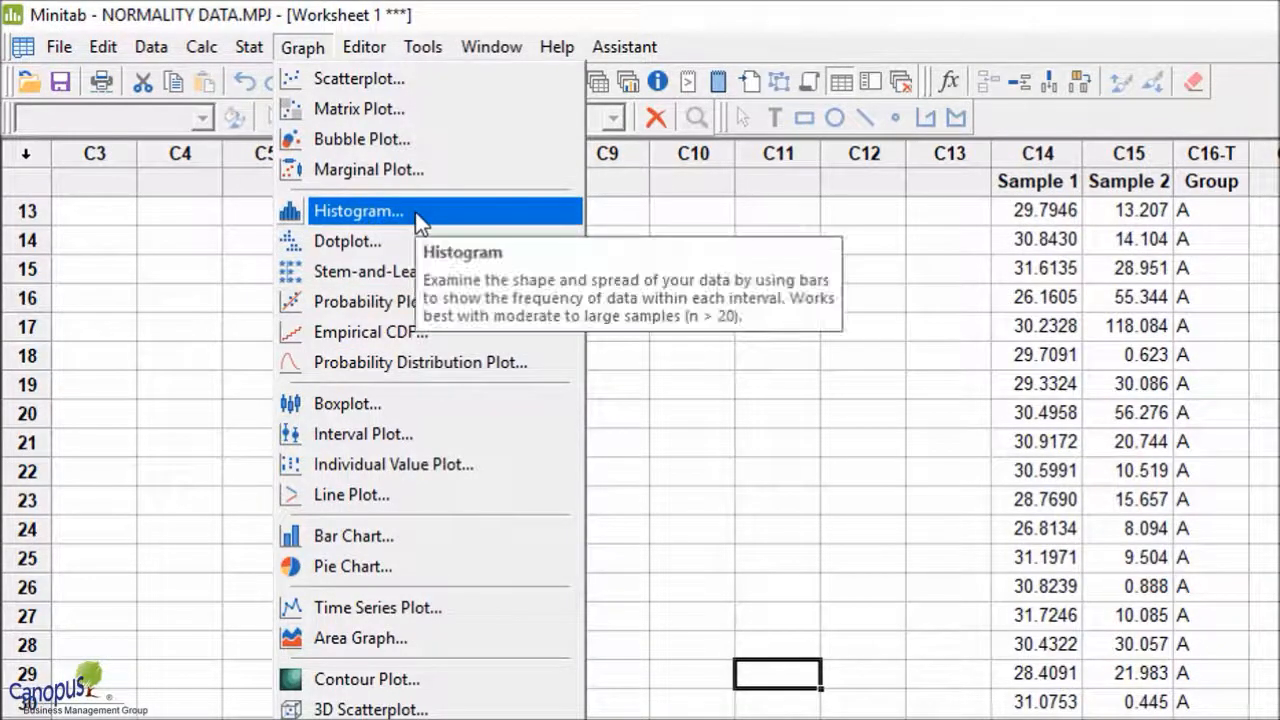
mouse_move(416, 225)
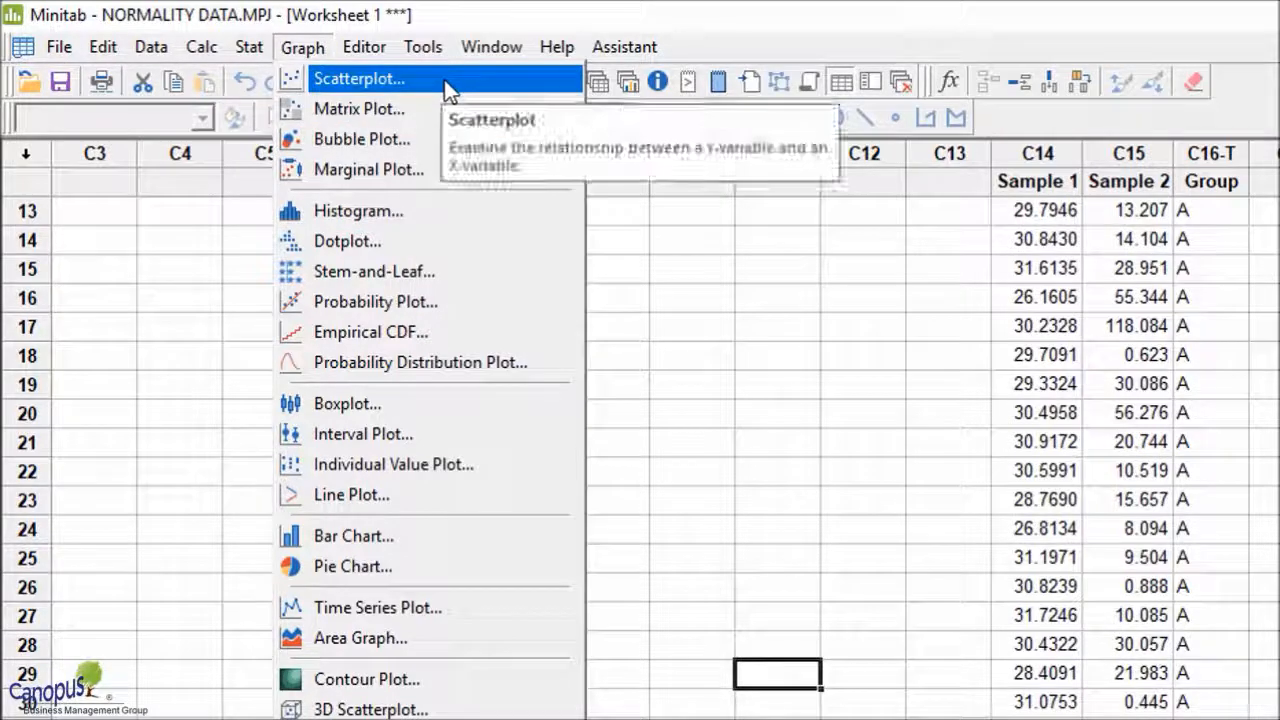
mouse_move(395, 175)
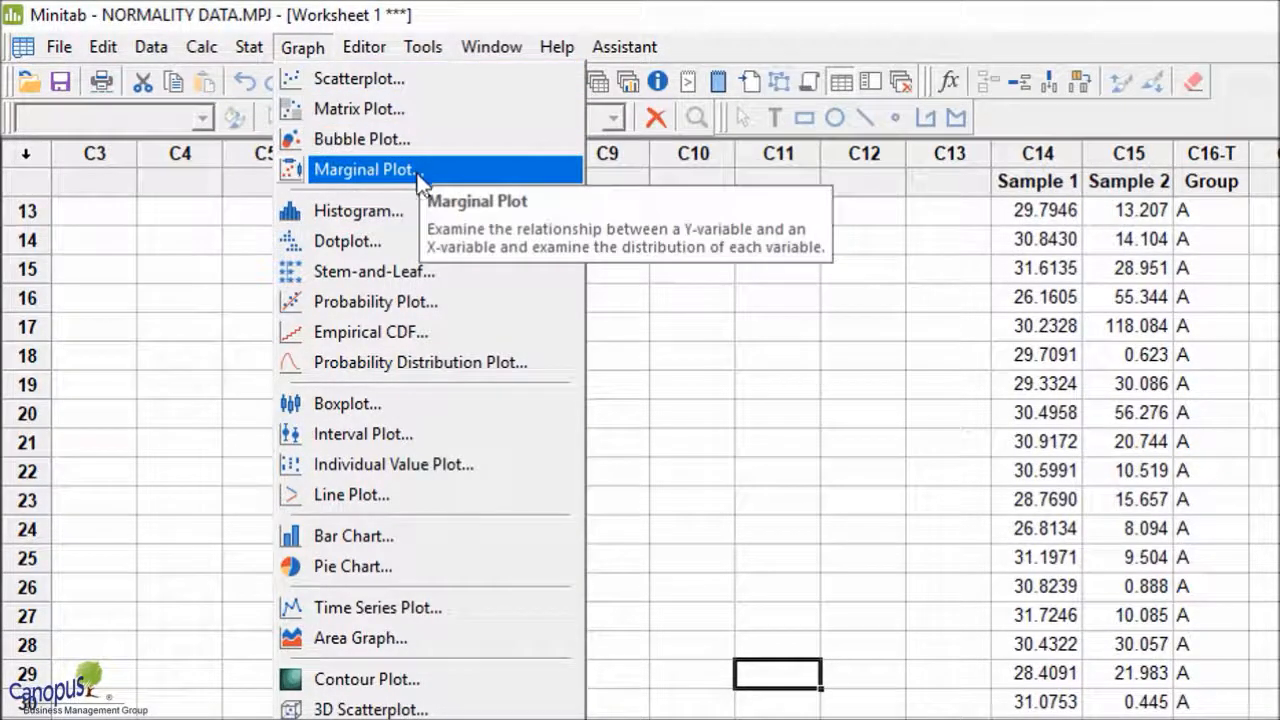
mouse_move(416, 362)
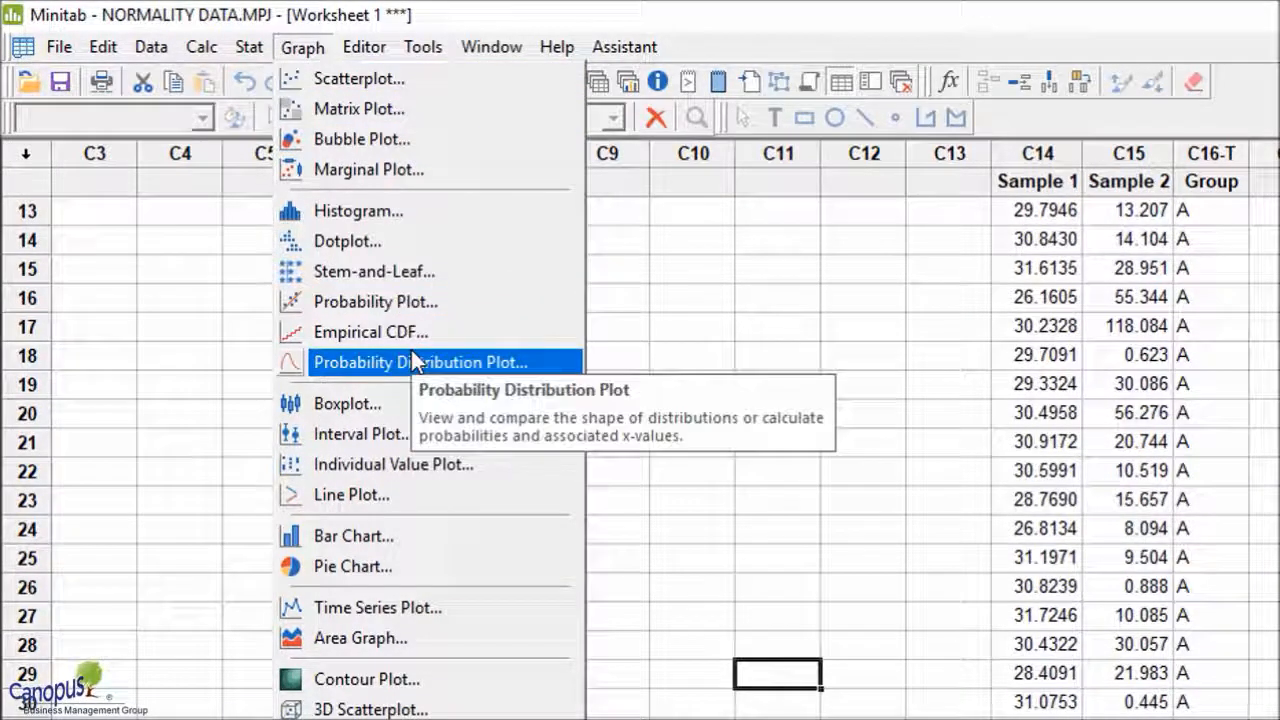
mouse_move(352, 536)
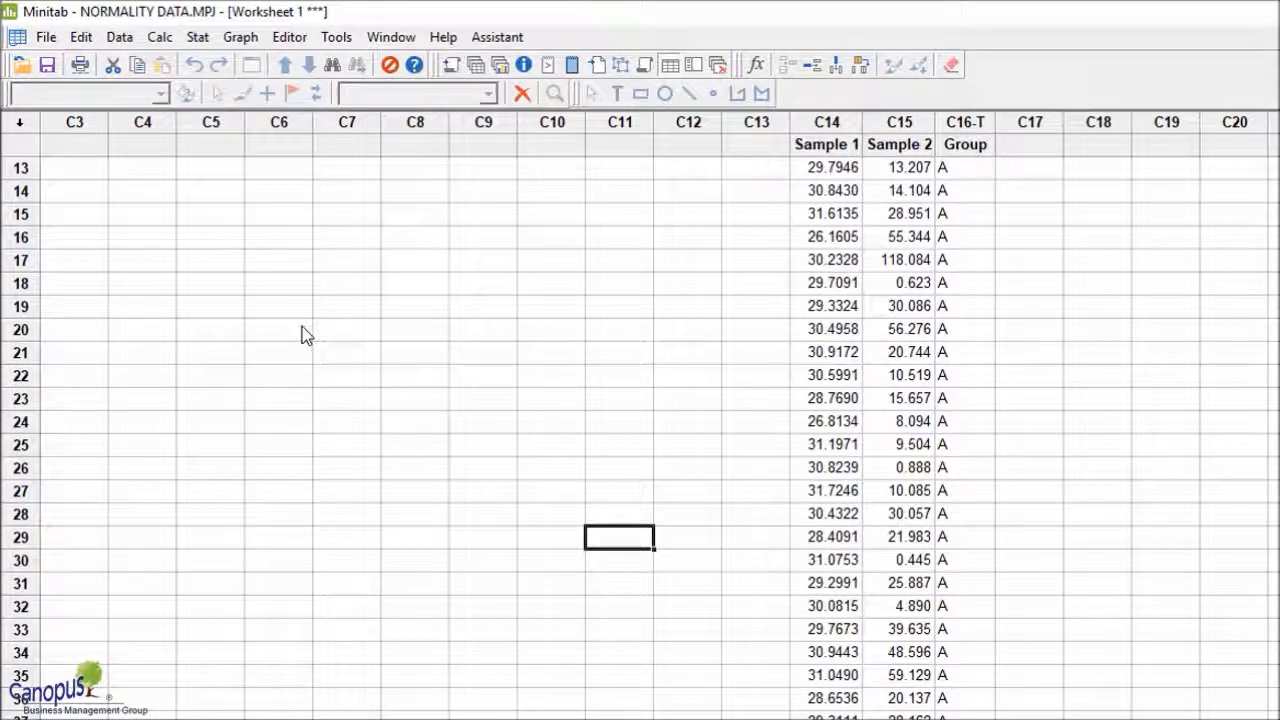
Step: Open the boxplot type chooser and select the One Y 'With Groups' boxplot
left_click(240, 37)
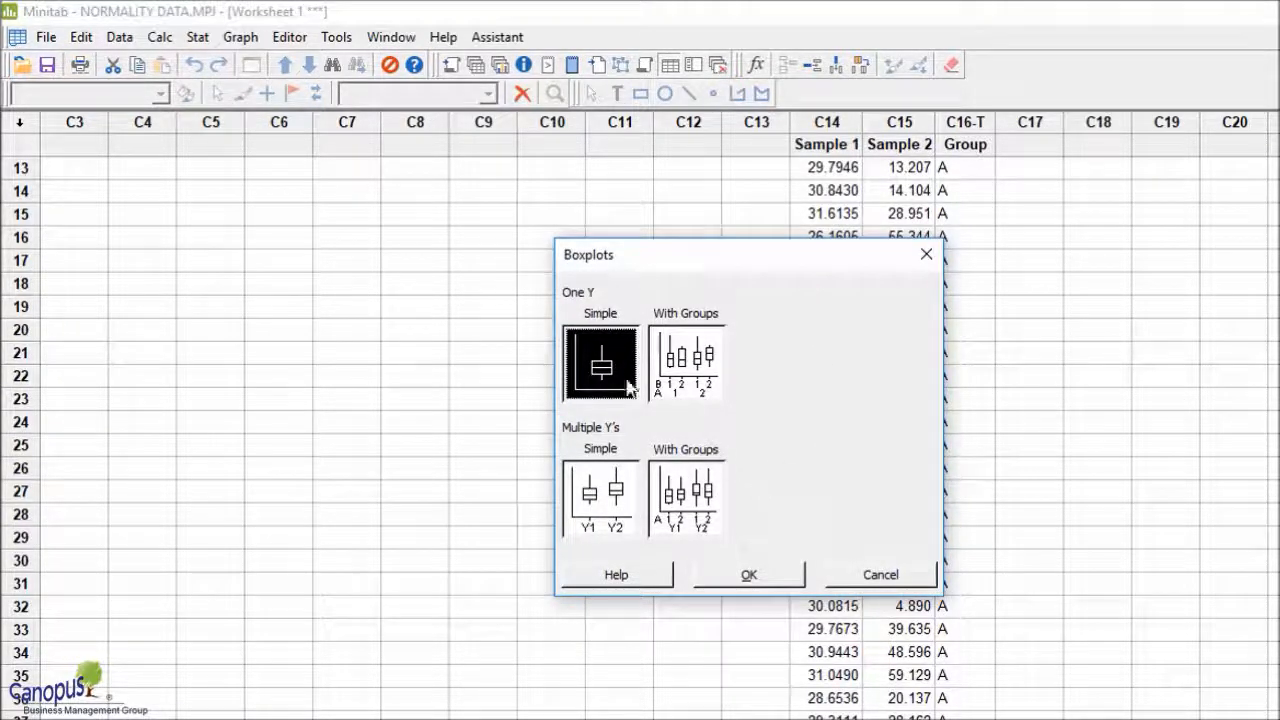
mouse_move(602, 313)
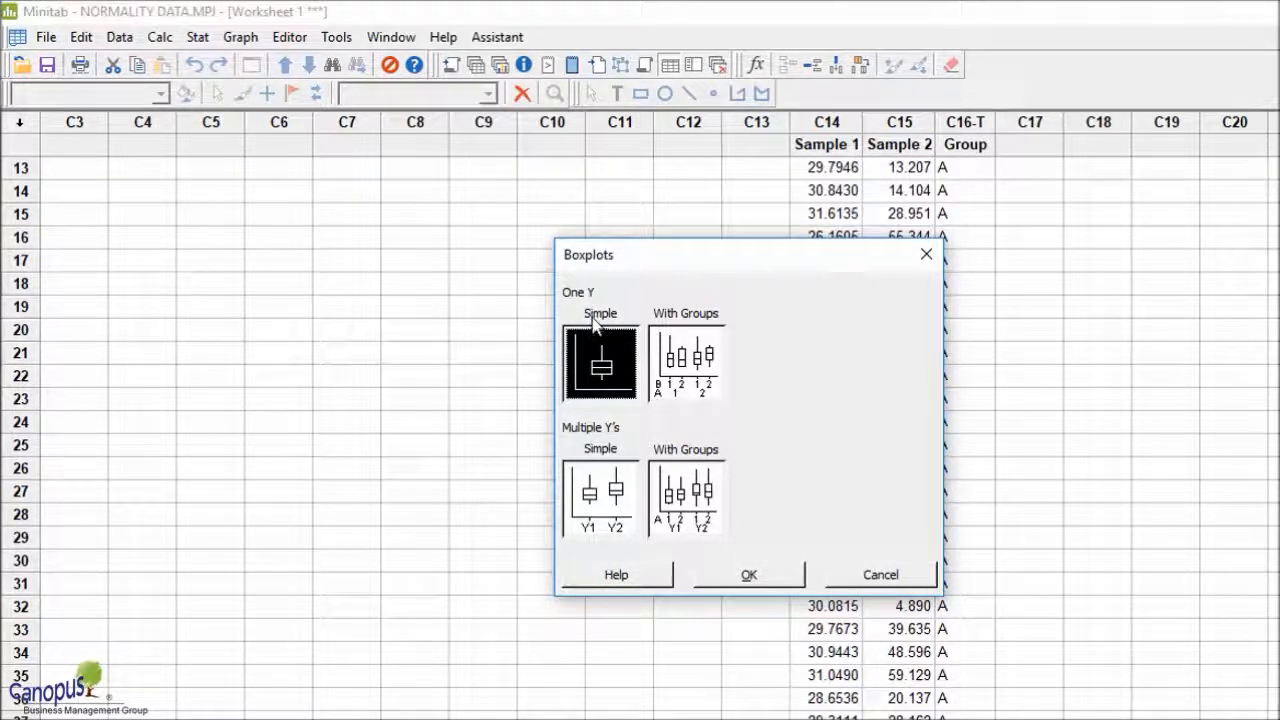
mouse_move(596, 309)
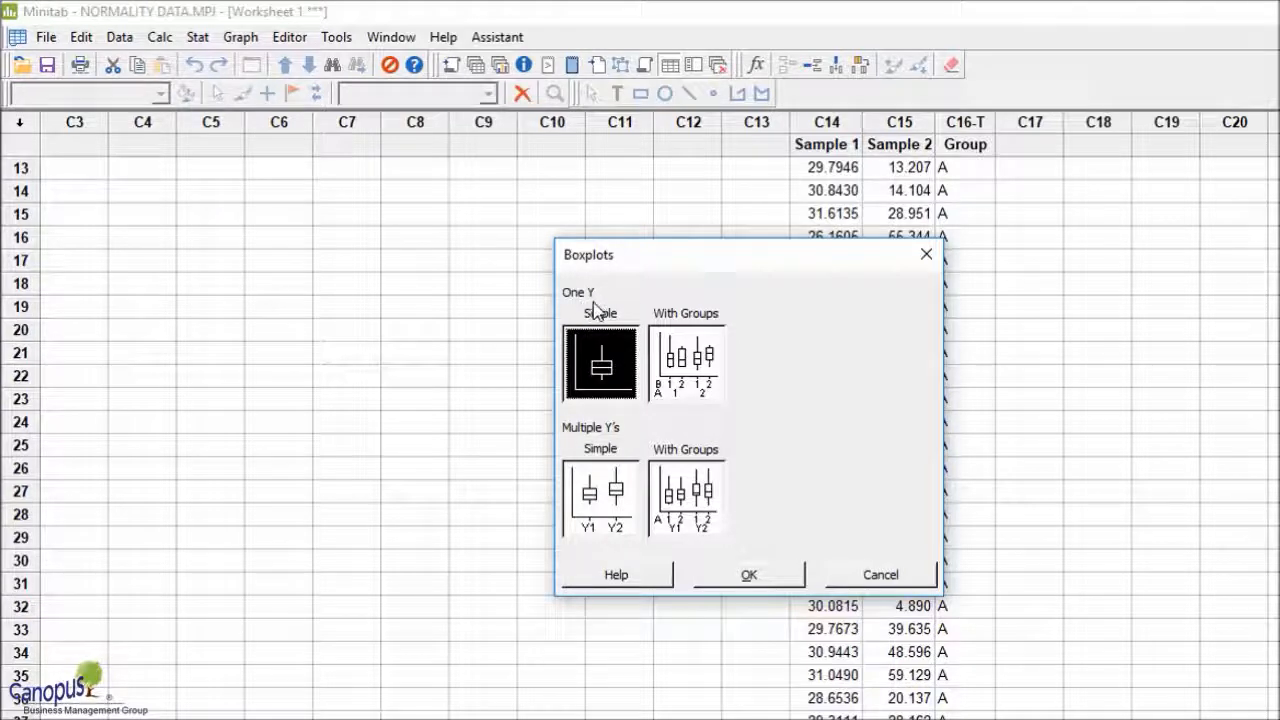
mouse_move(603, 375)
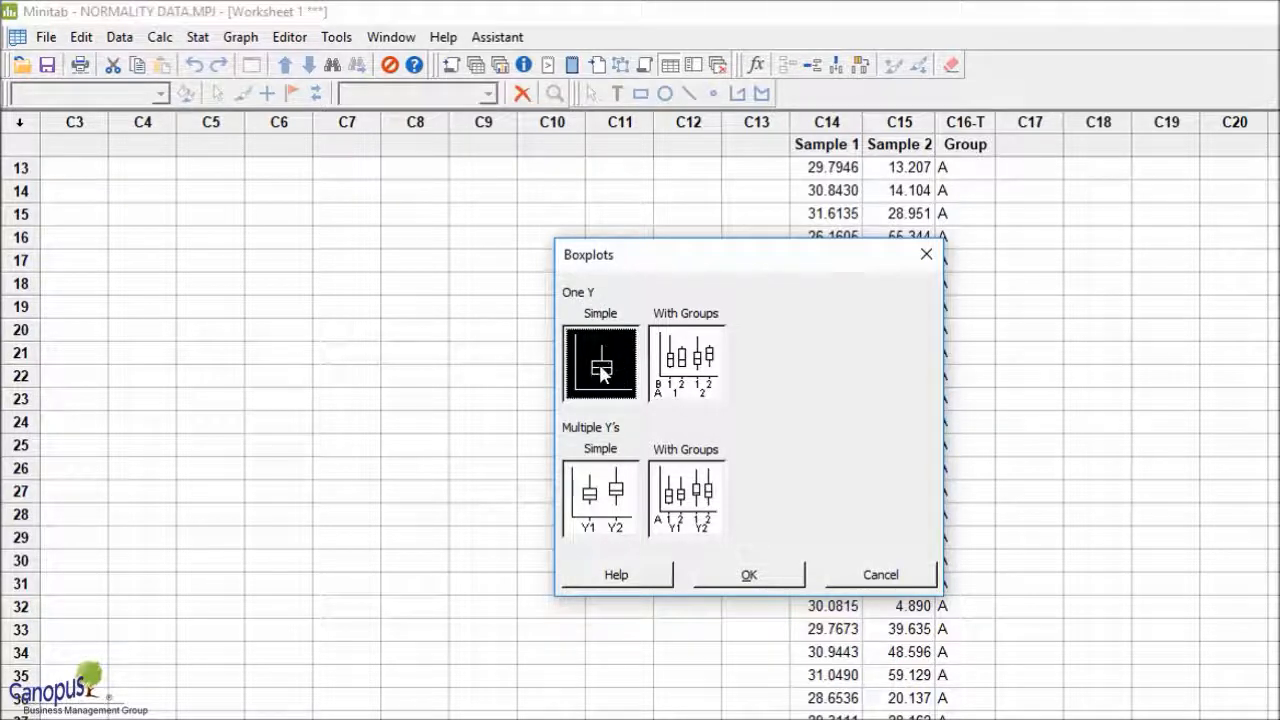
mouse_move(717, 345)
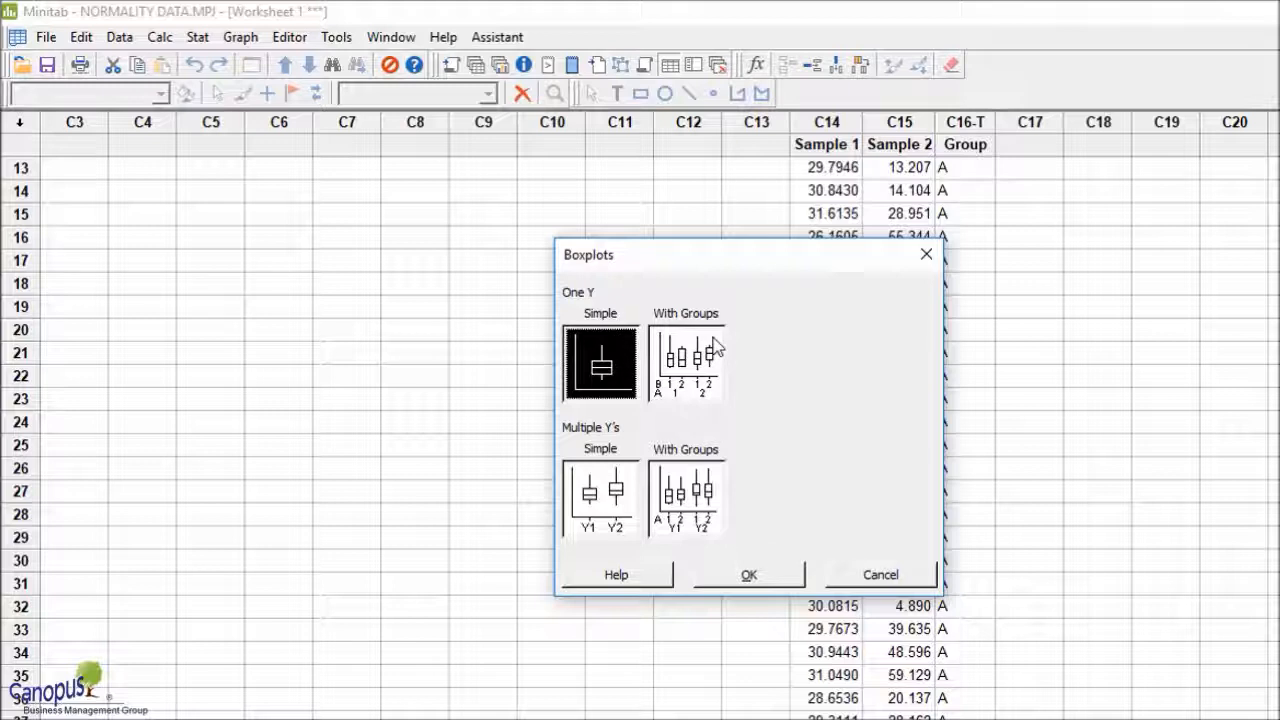
left_click(686, 366)
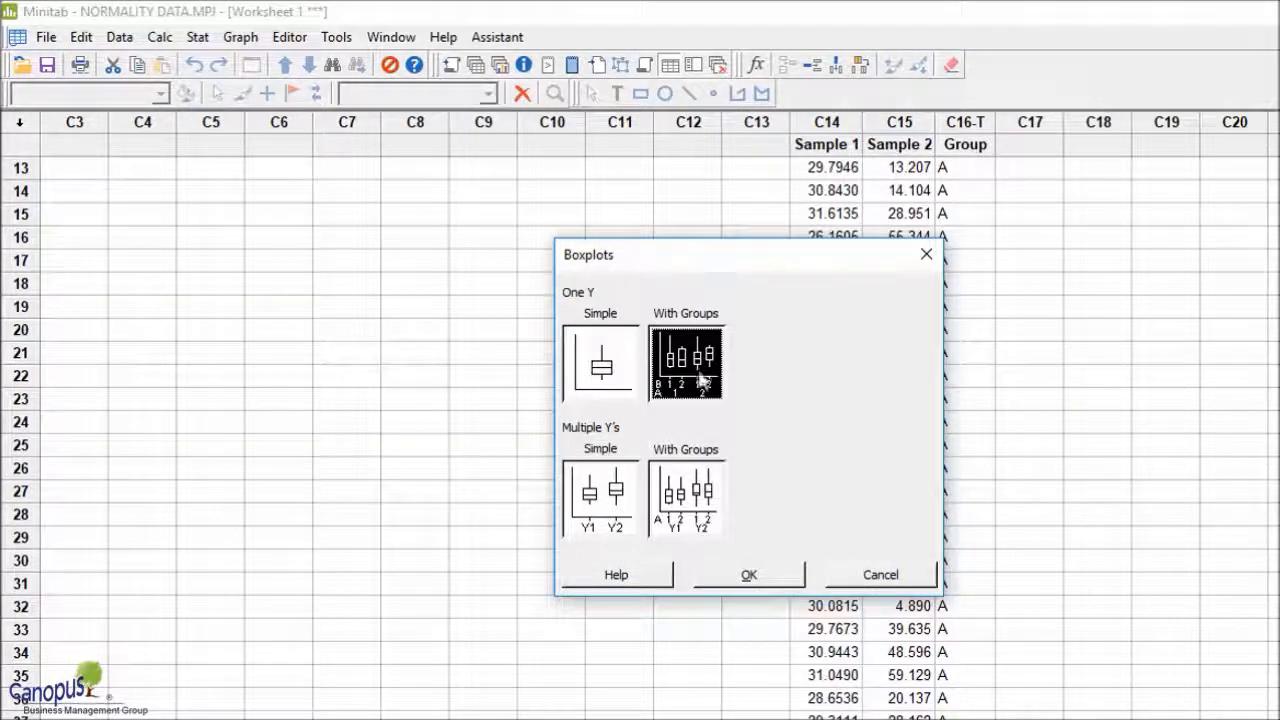
mouse_move(588, 318)
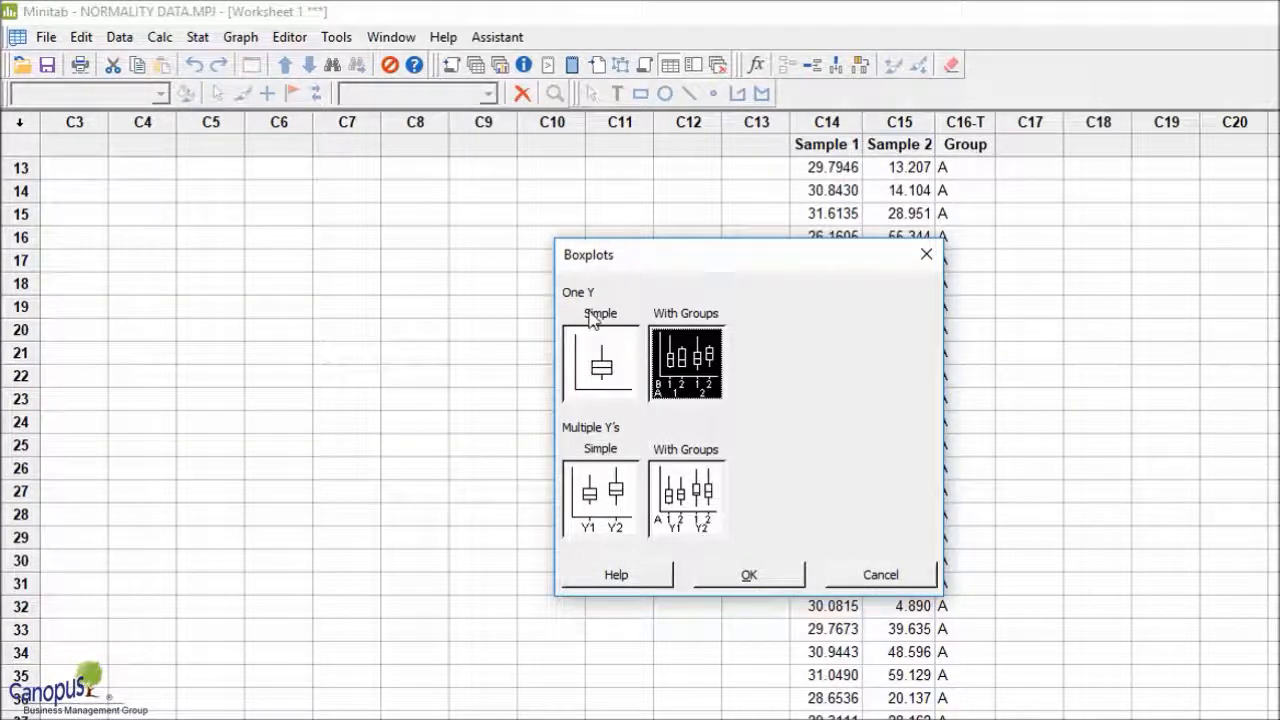
mouse_move(705, 403)
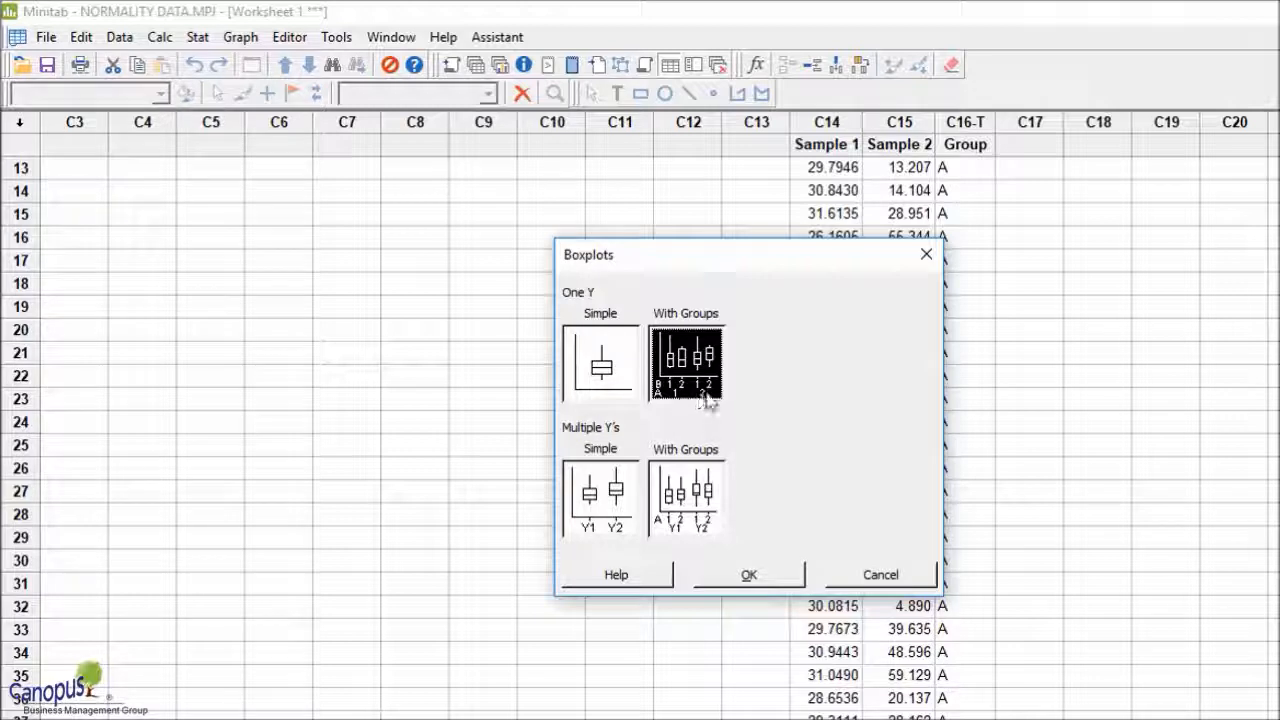